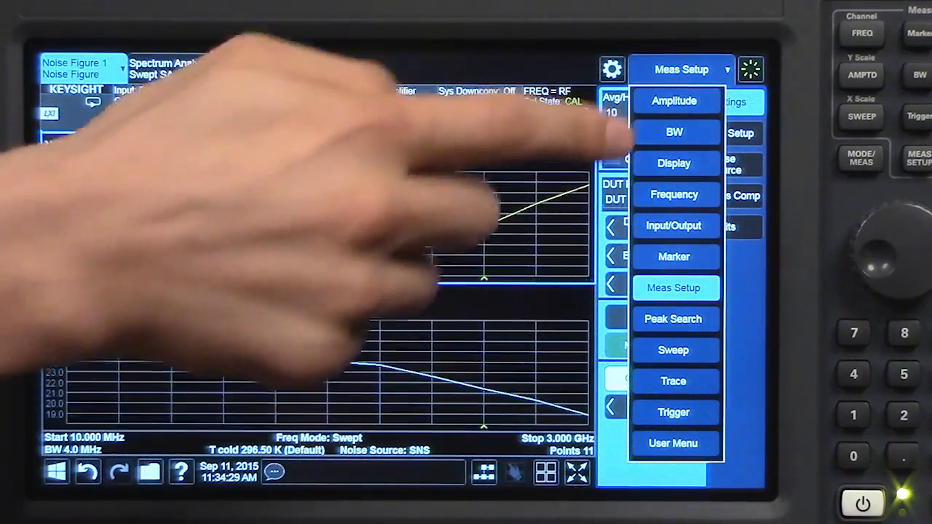
Bring up the Amplitude settings under Meas Setup, showing attenuation at 0 dB.
{"action": "left_click", "coordinate": [674, 287]}
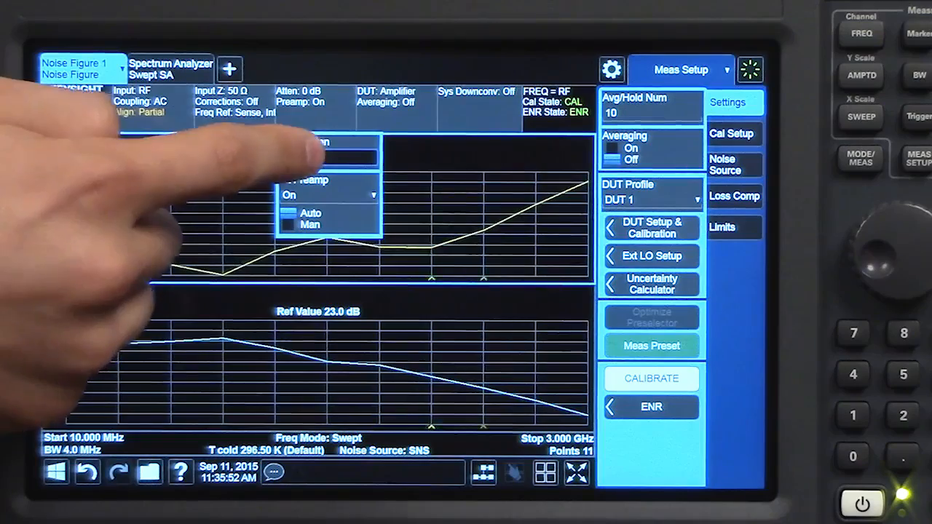
Apply manual input attenuation of 4 dB with the preamp on.
{"action": "left_click", "coordinate": [328, 157]}
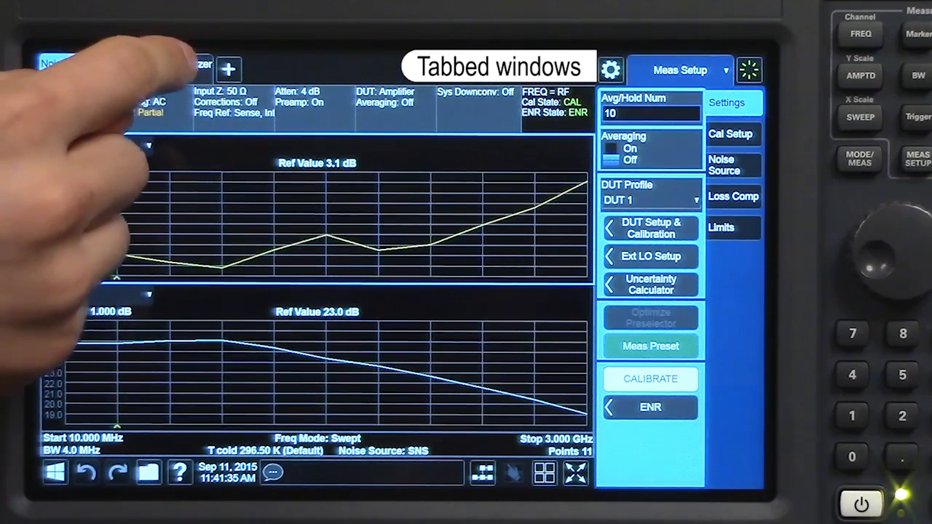
Add a new Spectrum Analyzer 2 screen and choose the basic analyzer mode for it.
{"action": "left_click", "coordinate": [169, 70]}
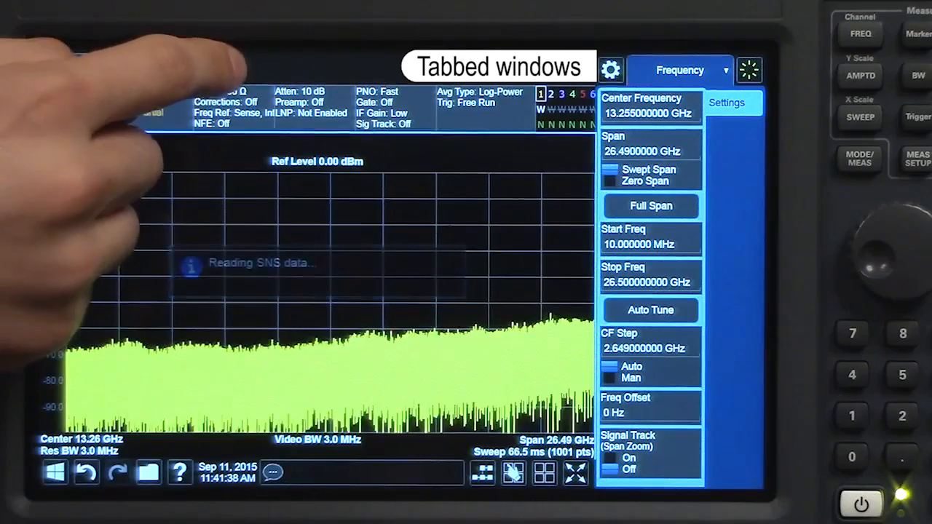
{"action": "left_click", "coordinate": [76, 65]}
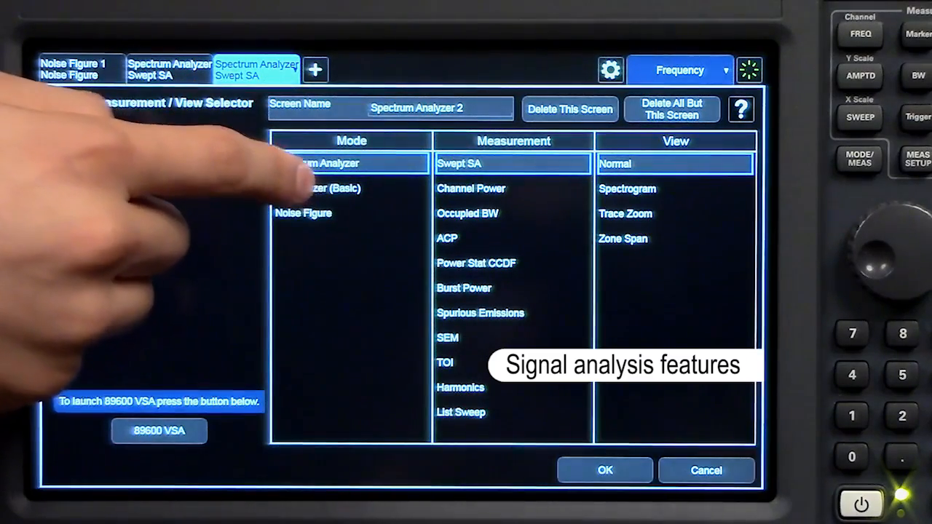
{"action": "left_click", "coordinate": [327, 188]}
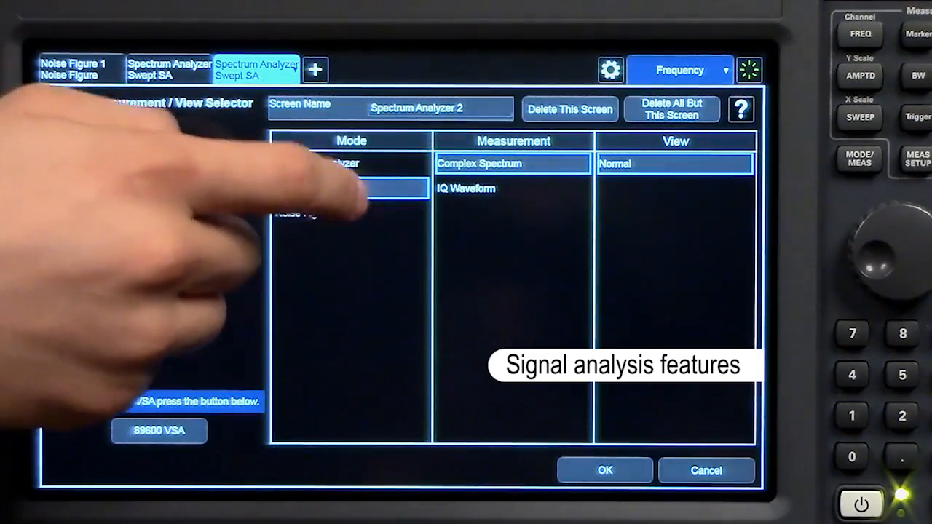